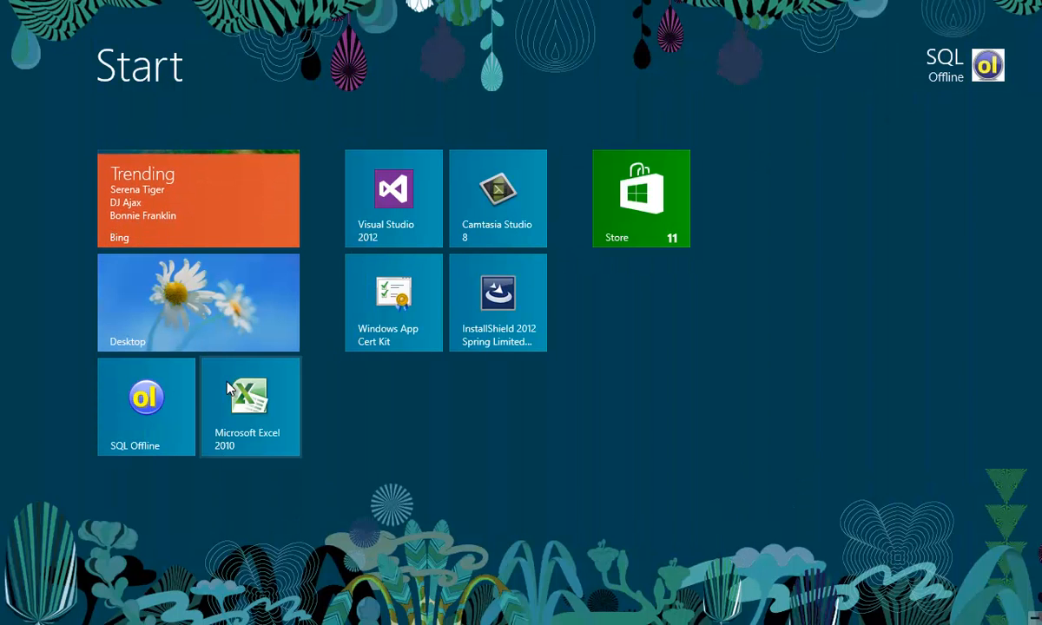
- Launch SQL Offline, browse the server data sources, and show the recent documents list
left_click(146, 407)
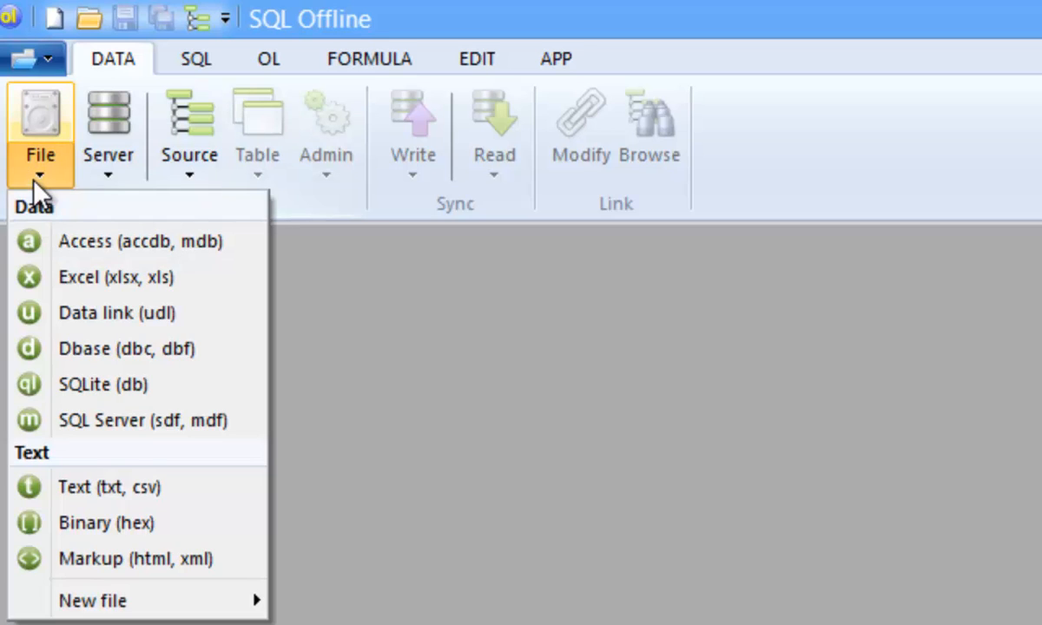
left_click(108, 130)
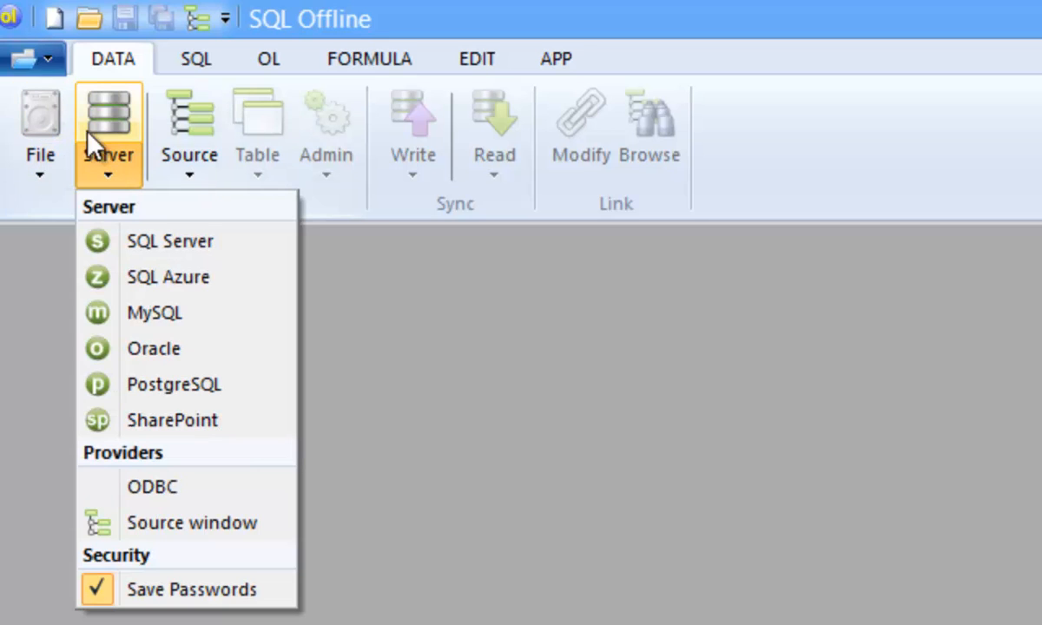
left_click(40, 135)
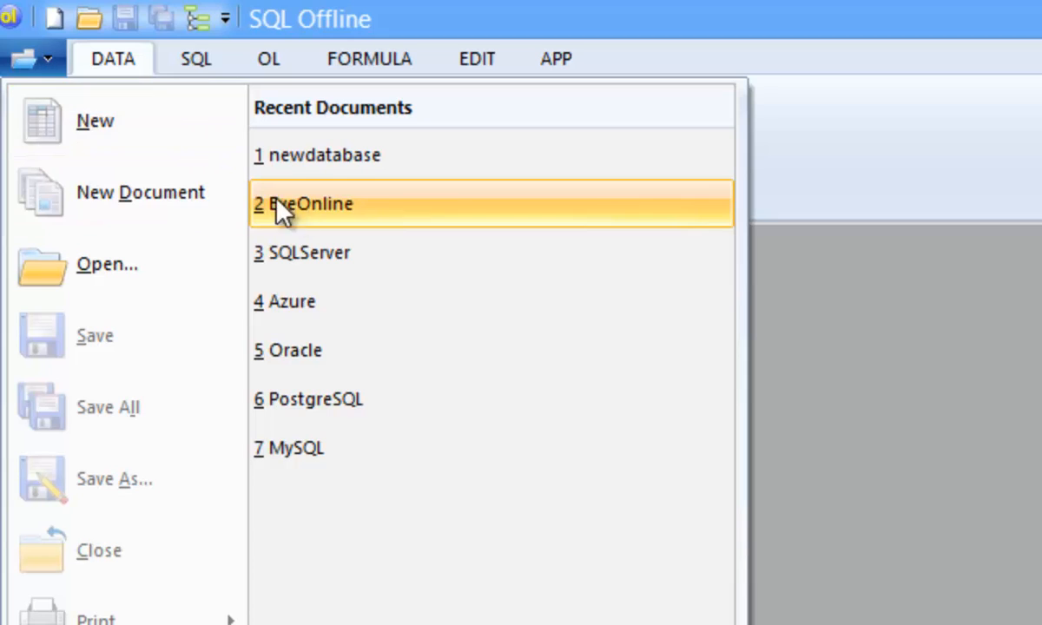
- Open the EveOnline document and display the rows of TABLE - chrAncestries
left_click(302, 203)
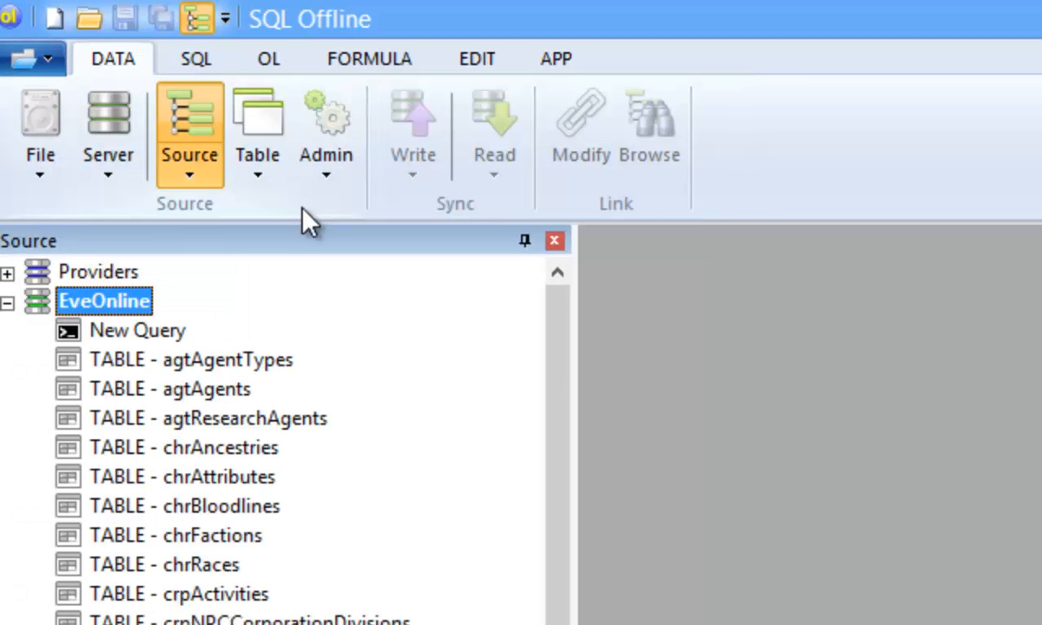
left_click(184, 447)
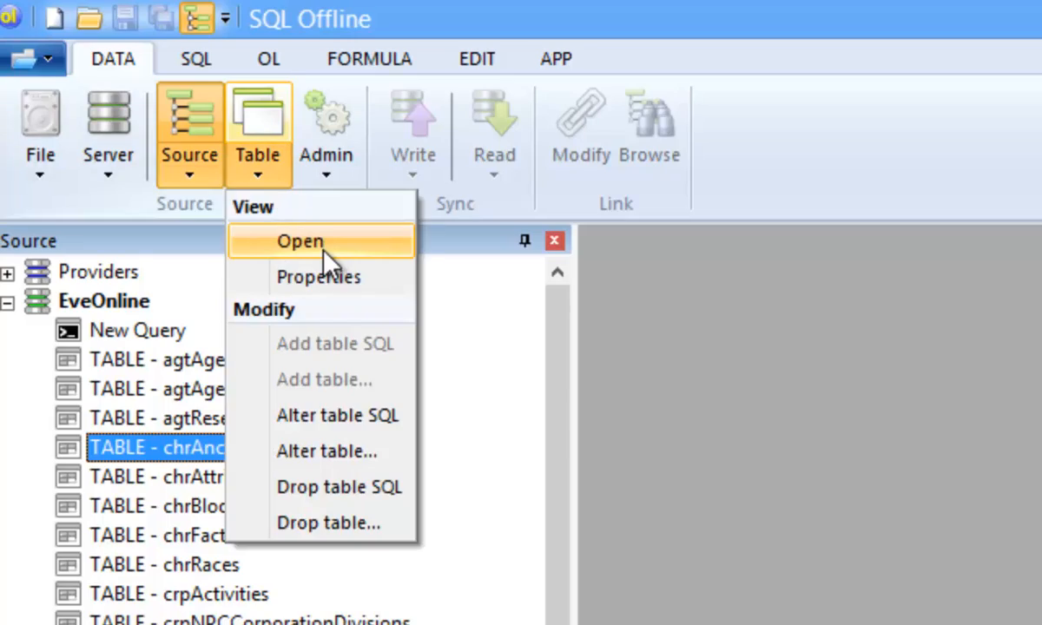
left_click(300, 240)
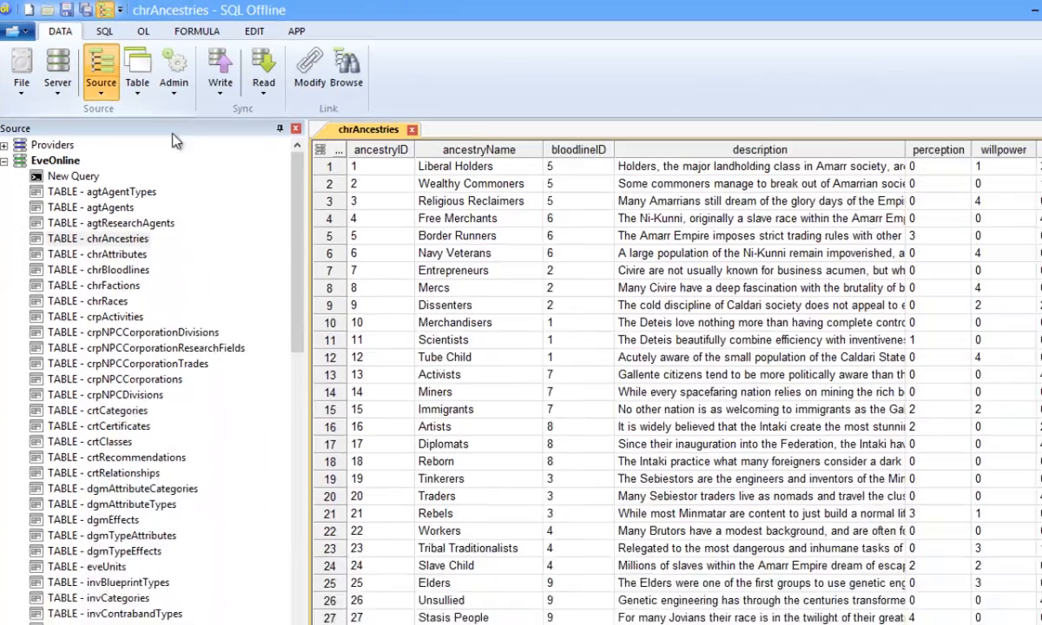
- Enter row 43 'Horde' with bloodlineID 8 and a description in chrAncestries
left_click(296, 128)
type("Horde")
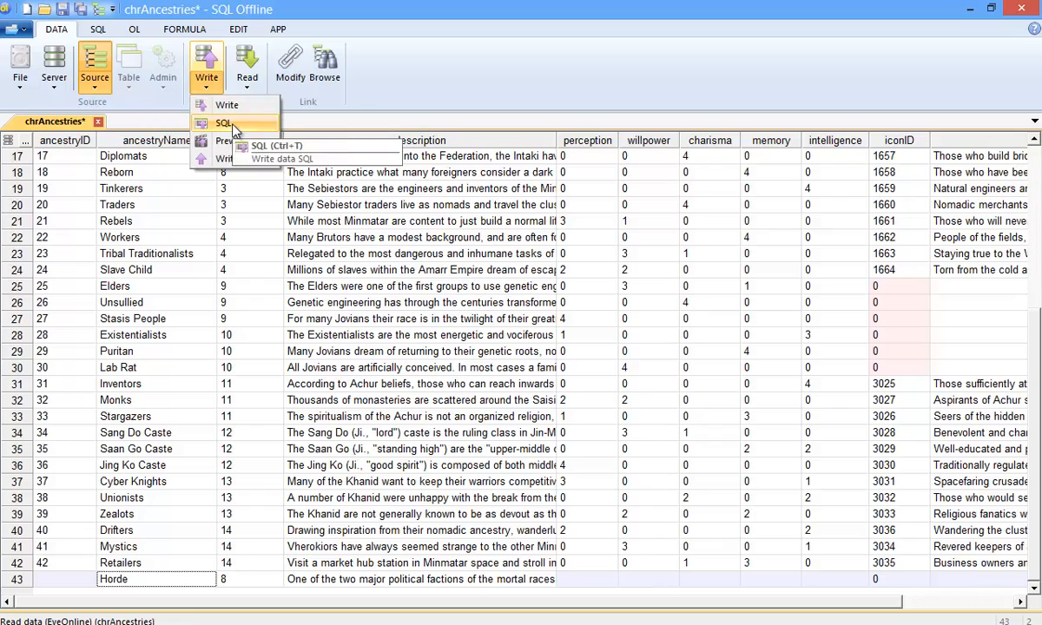
- Generate the Write > SQL data script, then open the EMP table's Columns dialog
left_click(280, 158)
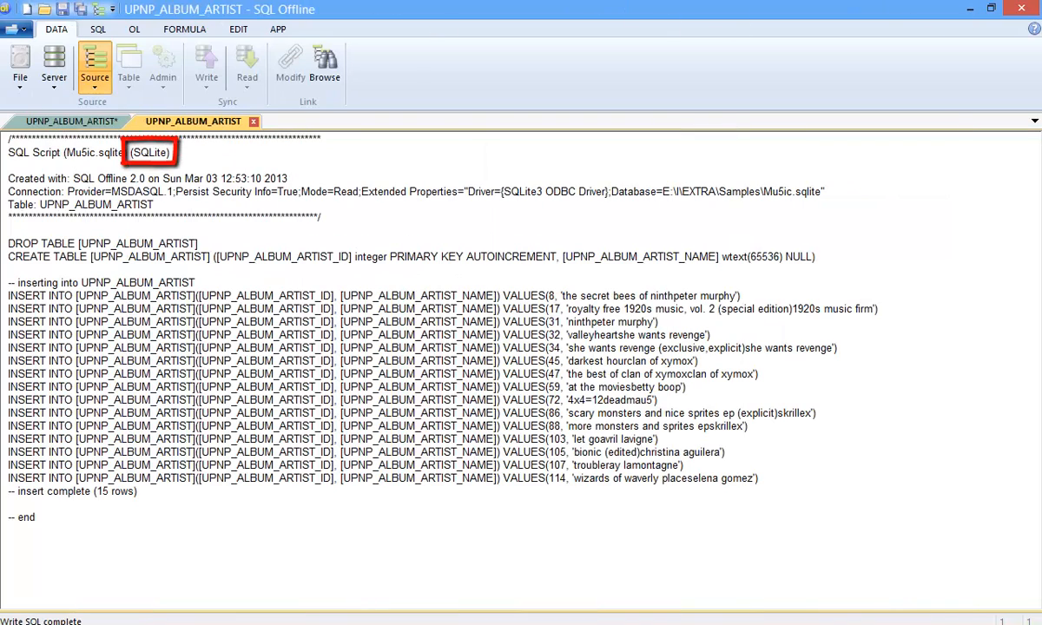
left_click(33, 121)
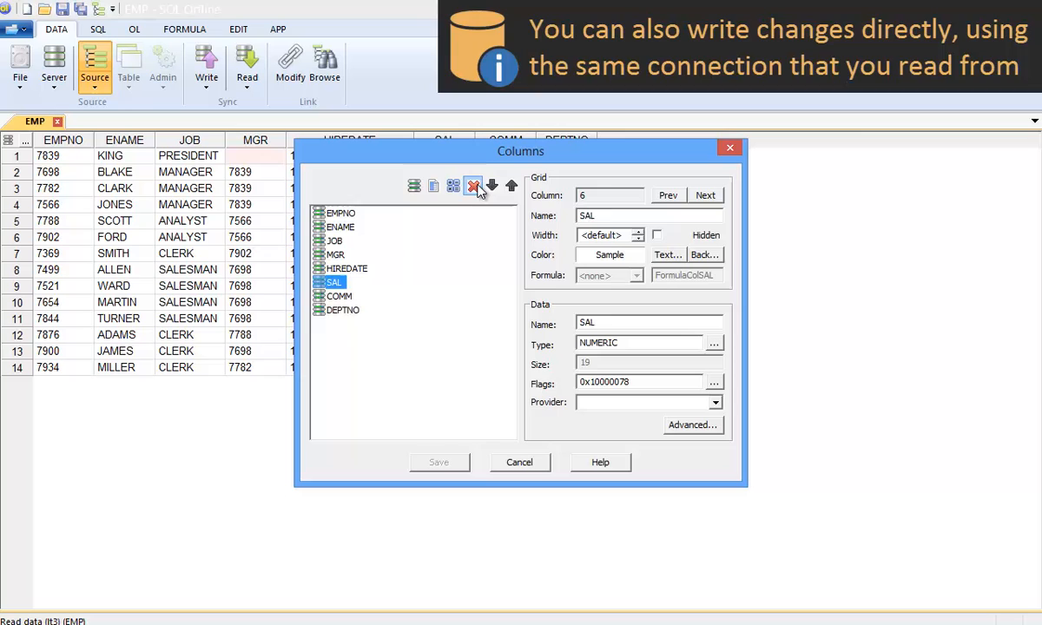
- Add HOMEWORKER and PICTURE columns to EMP, choosing a provider data type for PICTURE
left_click(414, 186)
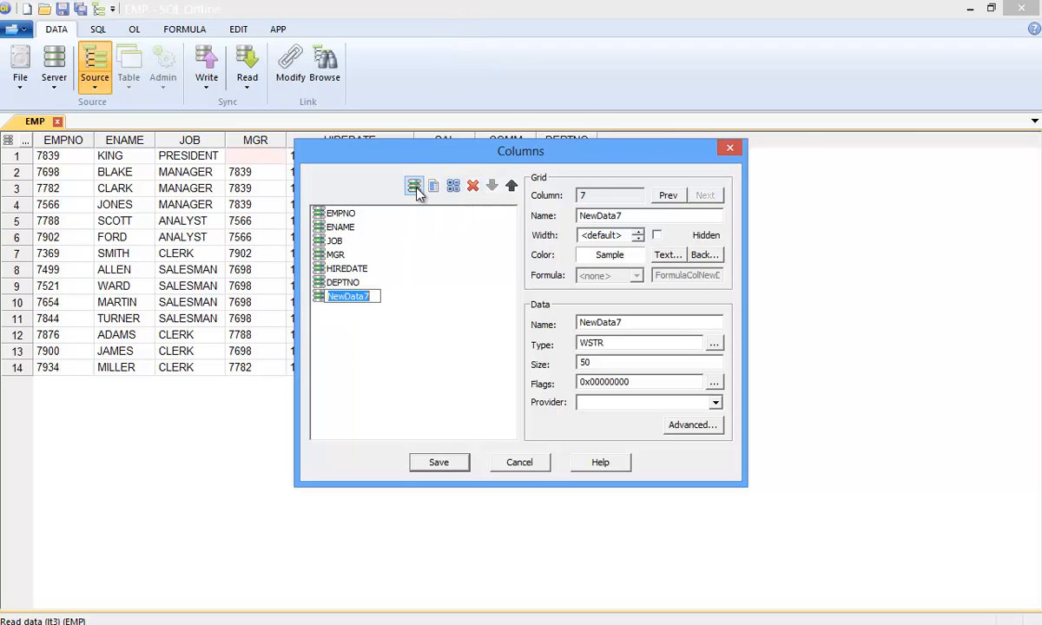
type("HOMEWORK")
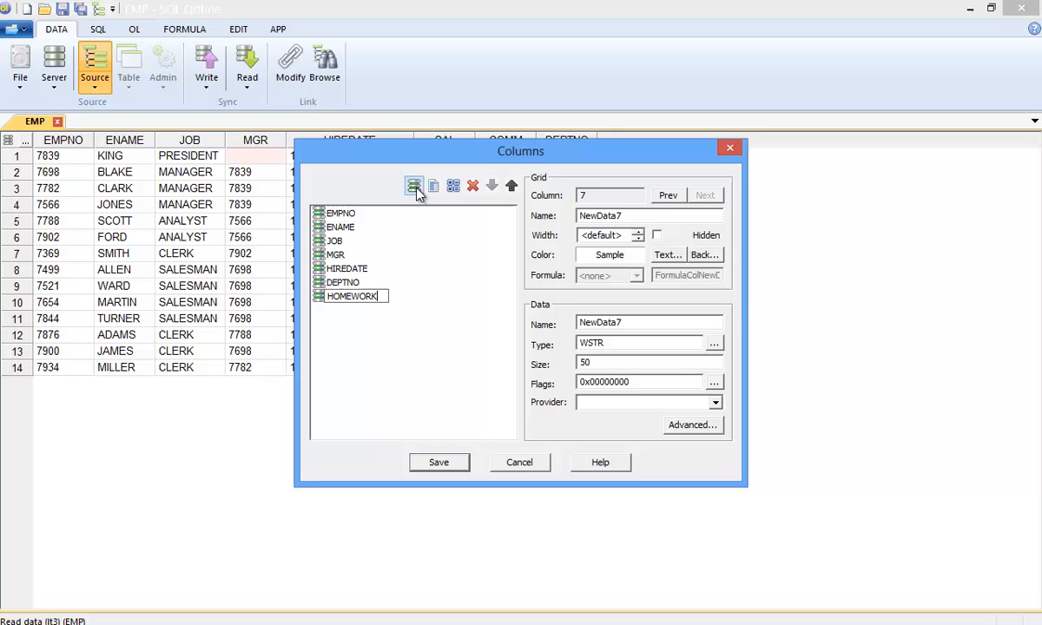
left_click(713, 342)
type("PIC")
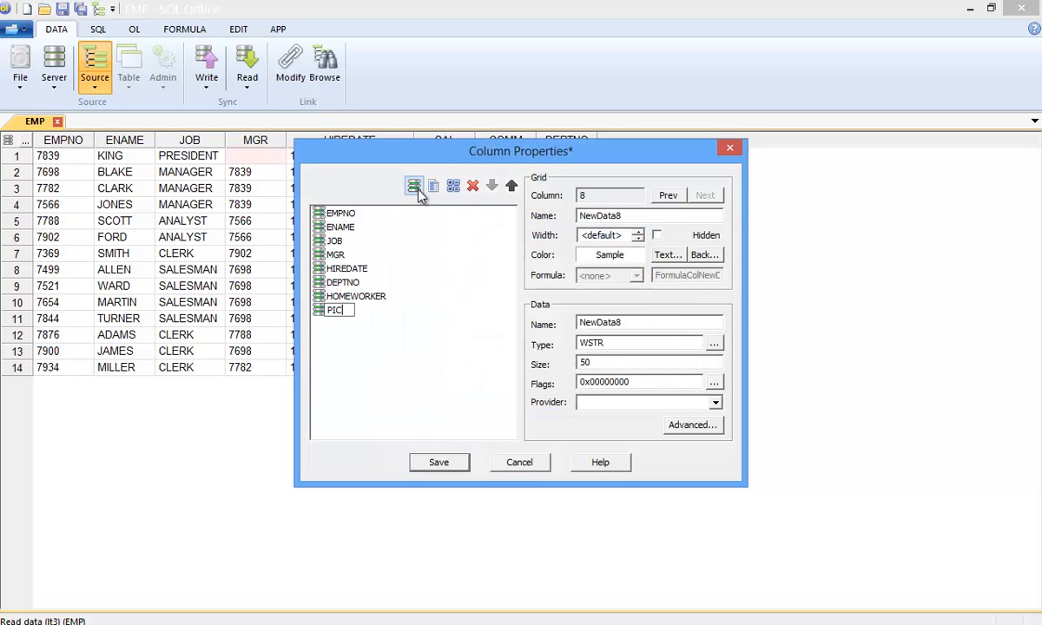
left_click(715, 401)
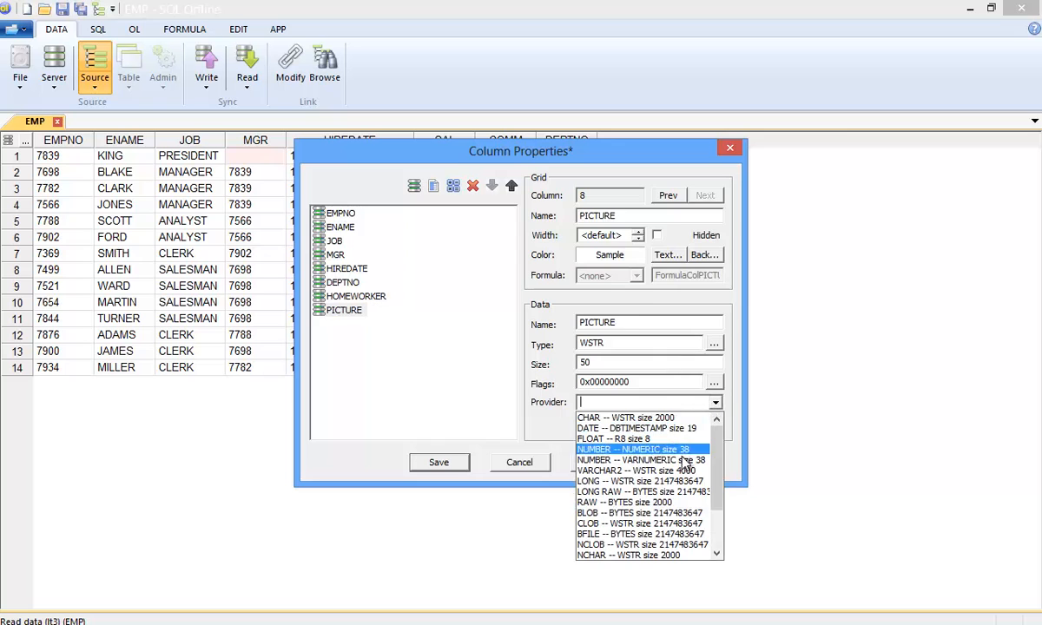
left_click(638, 512)
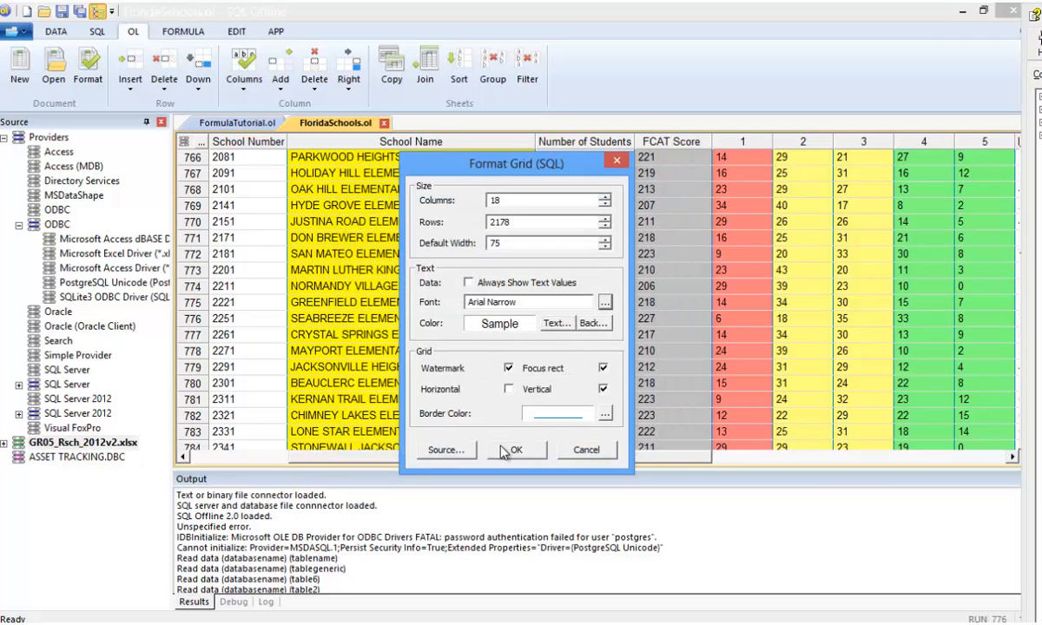
- Apply grid formatting, set column 5's back color to purple, and show recent documents
left_click(514, 450)
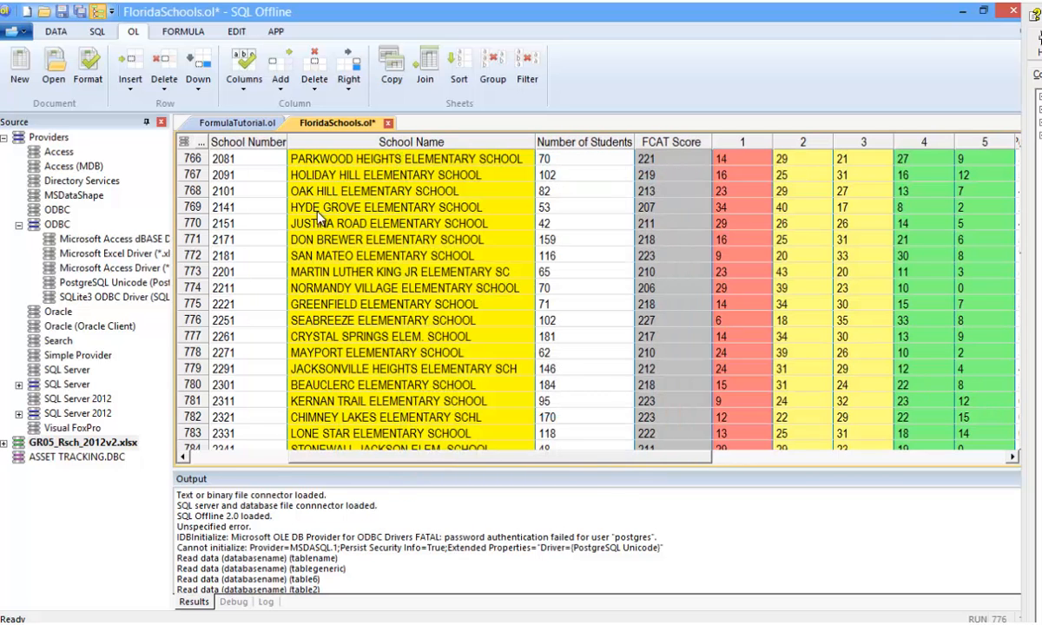
left_click(243, 65)
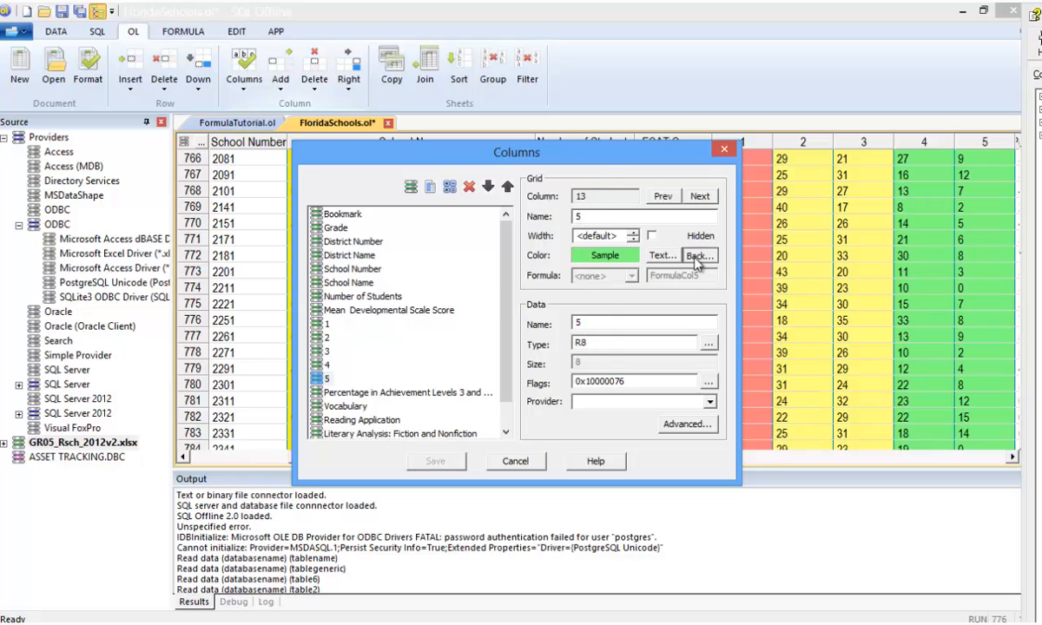
left_click(698, 254)
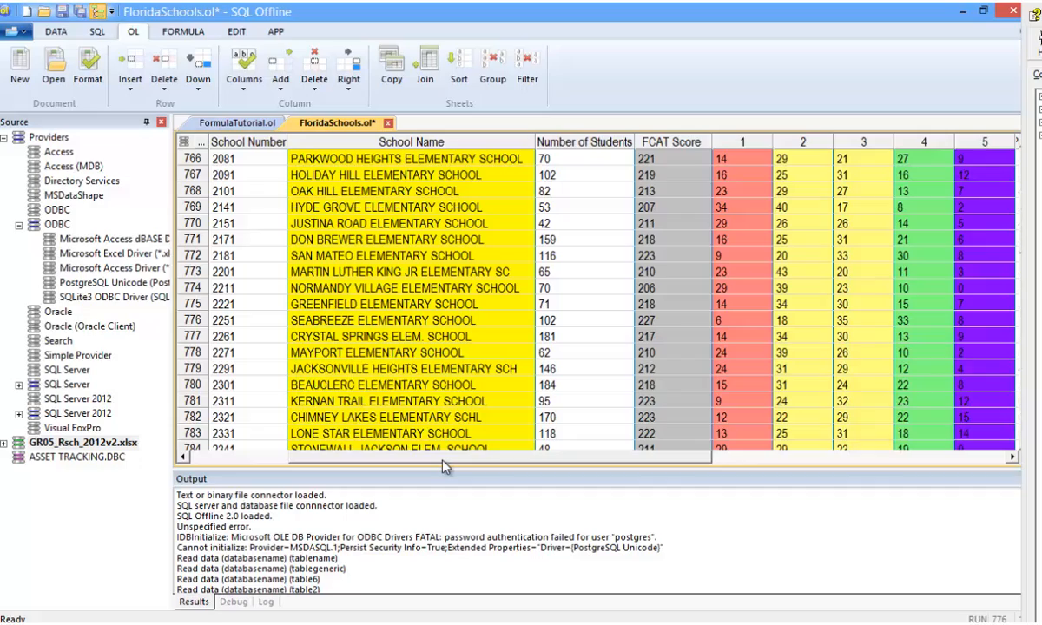
left_click(15, 31)
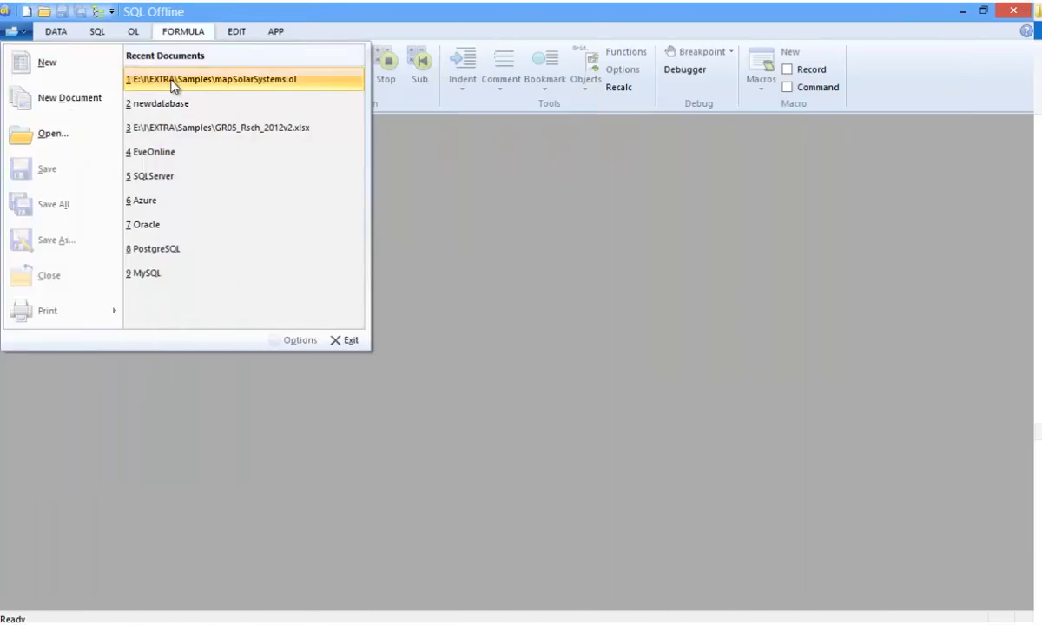
- Open mapSolarSystems.ol from Recent Documents and scroll through its solar system rows
left_click(220, 79)
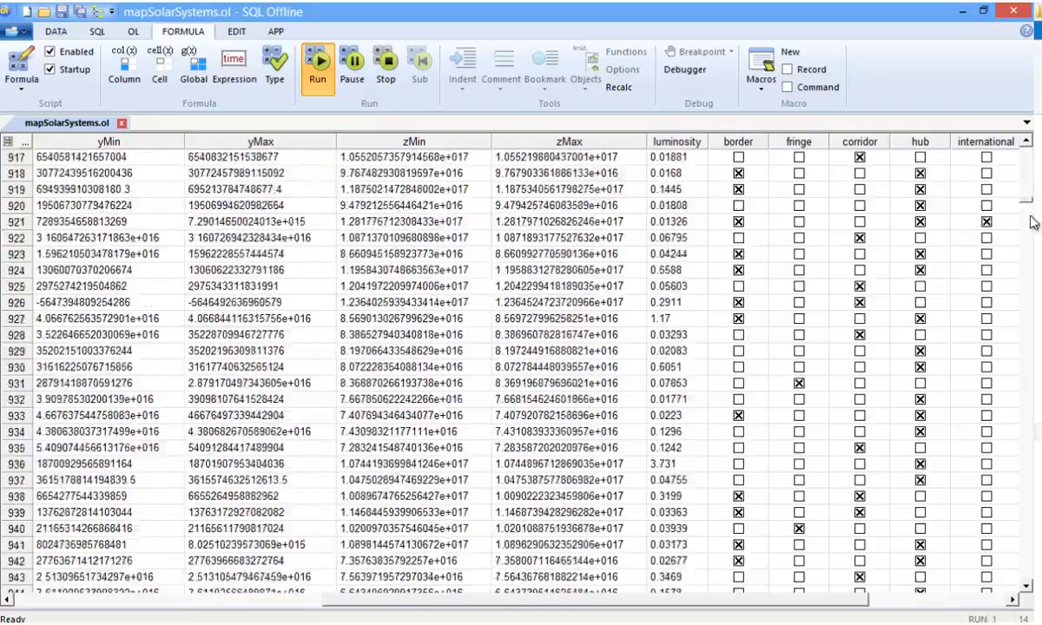
scroll("down", 3)
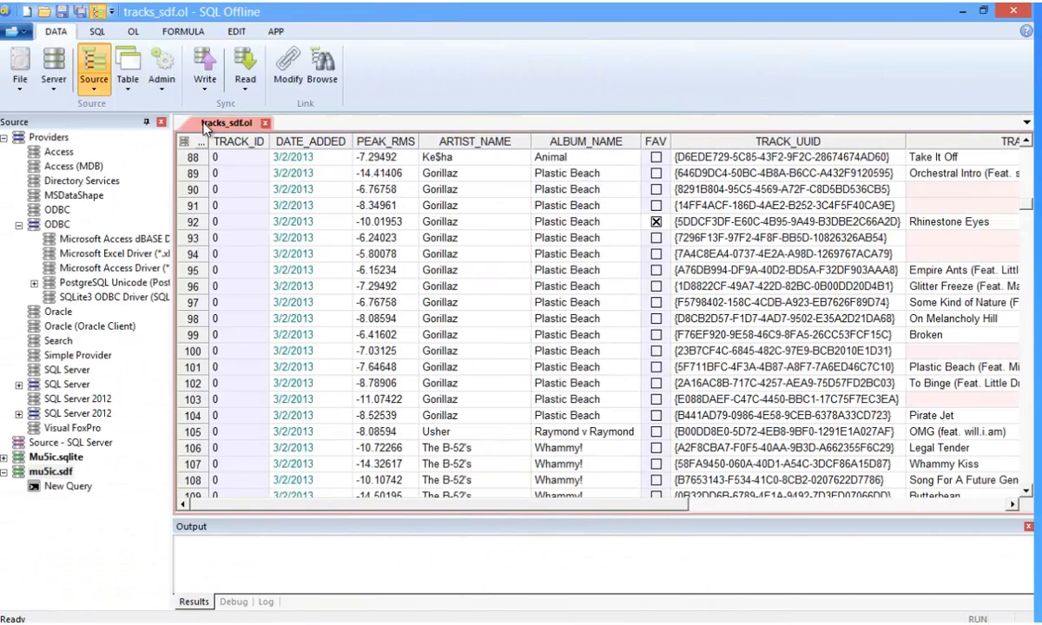
- Write the tracks_sdf data back with Write (Ctrl+W), appending 577 rows
left_click(205, 67)
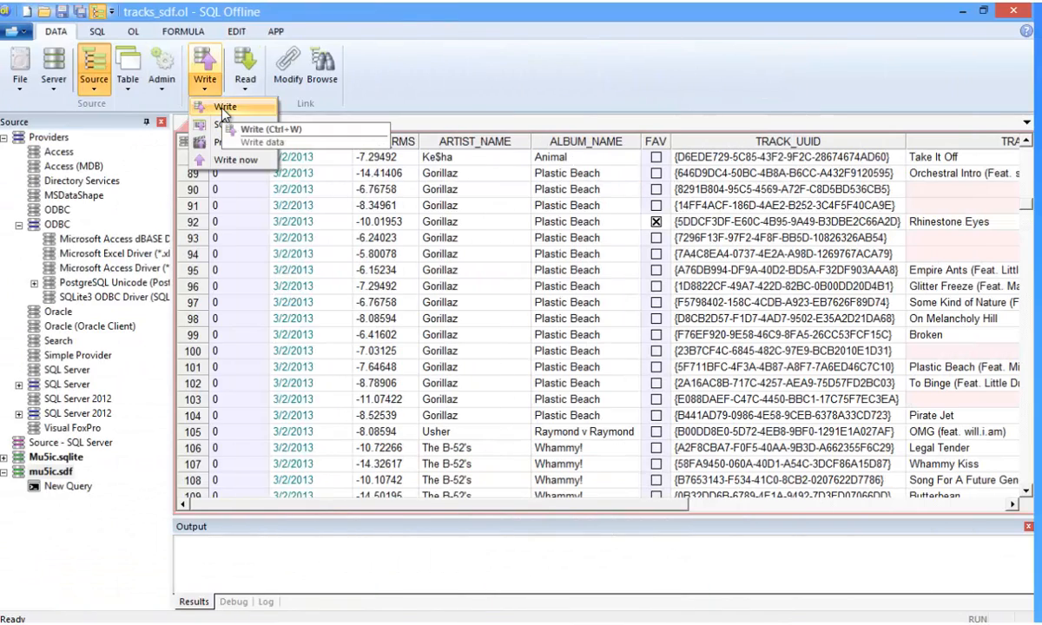
left_click(236, 160)
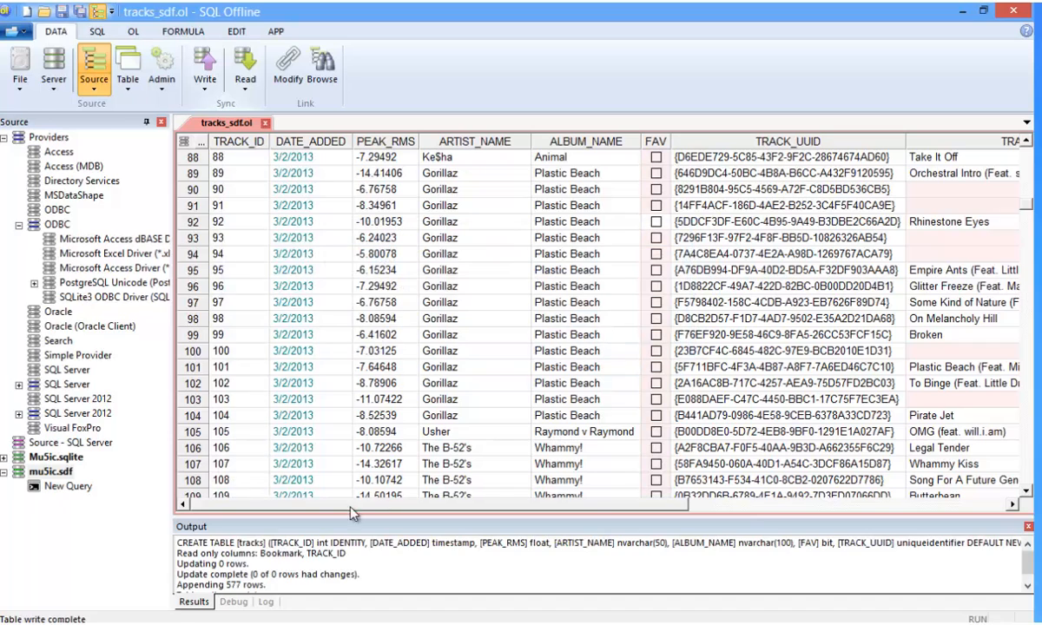